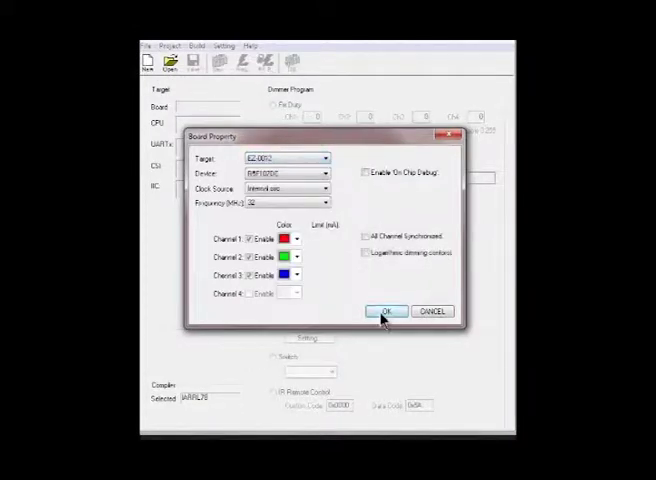
- Confirm the Board Property dialog with the chosen target board, device and channels
{"action": "left_click", "coordinate": [384, 312]}
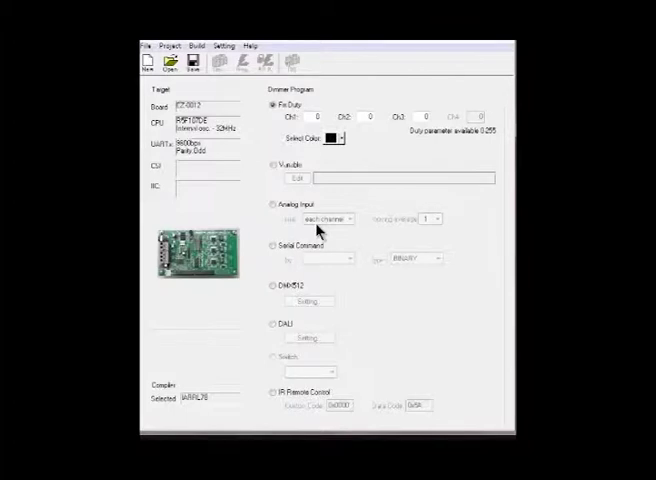
{"action": "mouse_move", "coordinate": [278, 136]}
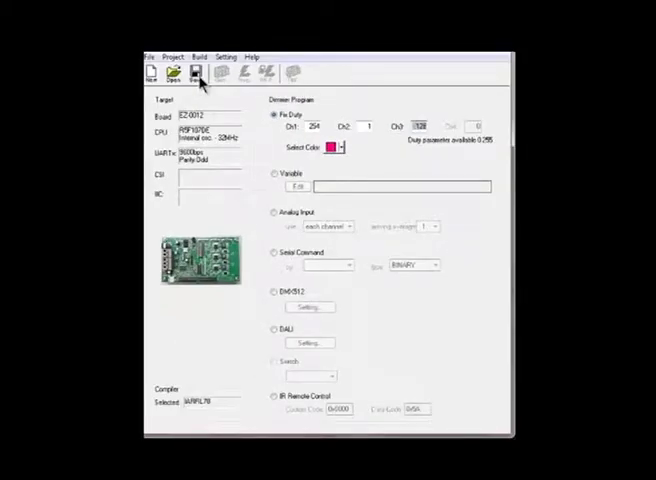
- Save the dimmer project under the file name test
{"action": "left_click", "coordinate": [196, 72]}
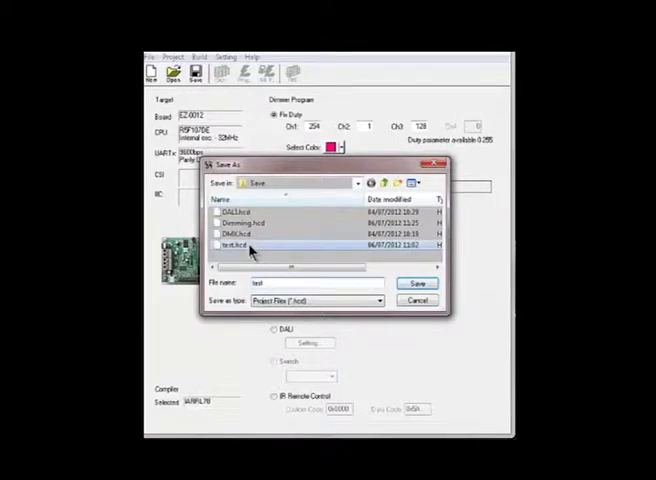
{"action": "left_click", "coordinate": [416, 284]}
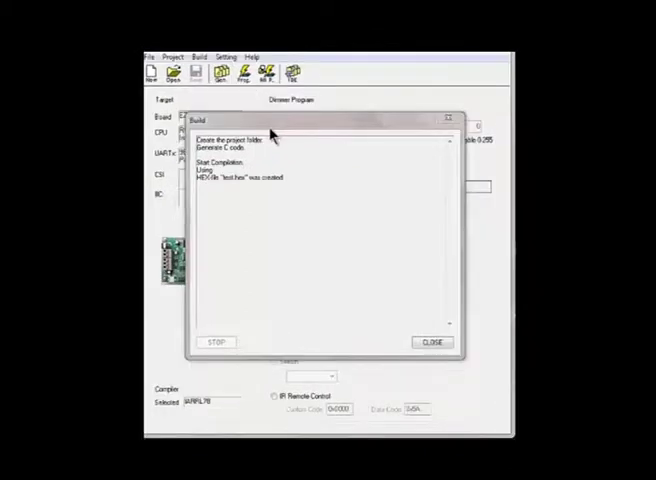
- Flash the built program to the demo board and close the build log
{"action": "left_click", "coordinate": [430, 342]}
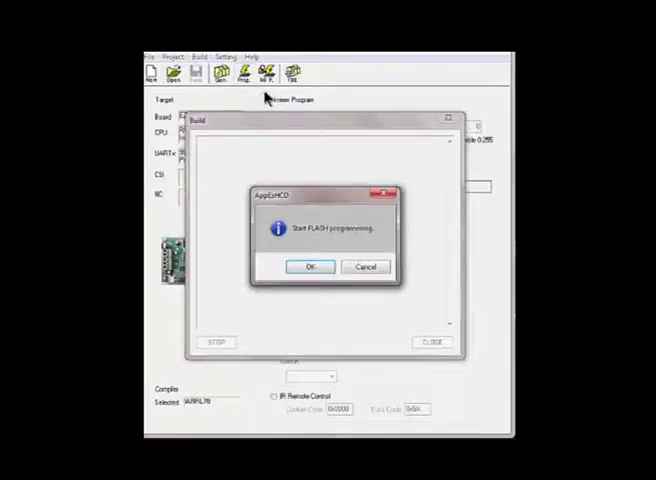
{"action": "left_click", "coordinate": [308, 268]}
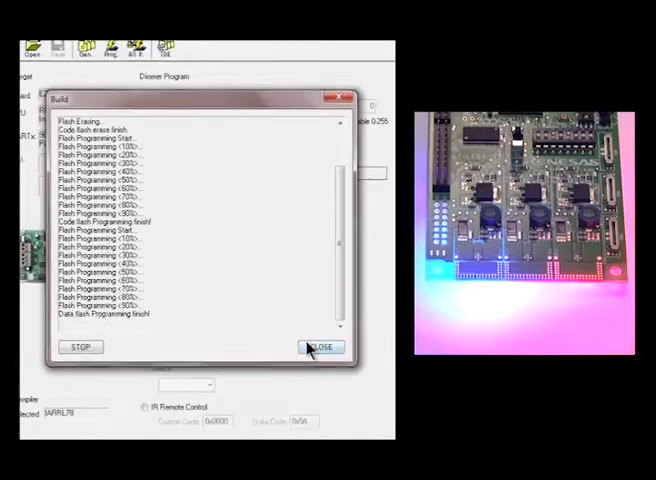
{"action": "left_click", "coordinate": [322, 348]}
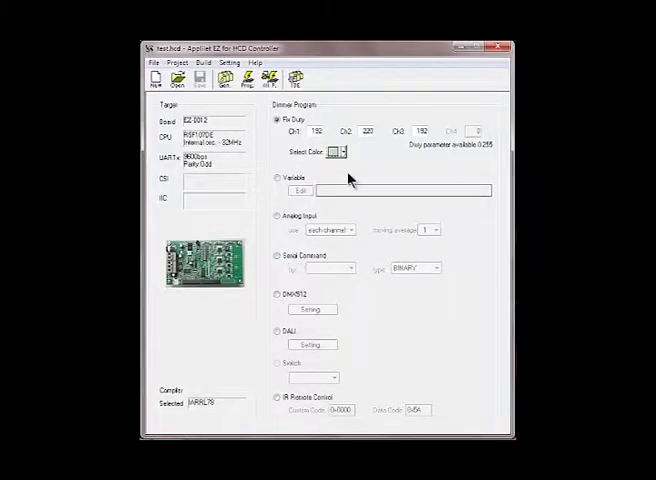
- Change the Fix Duty value of one LED channel in the test project
{"action": "left_click", "coordinate": [344, 152]}
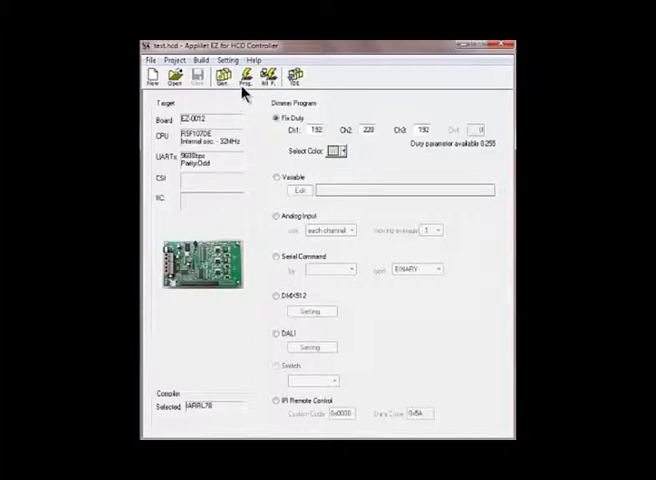
- Rebuild the test project and start flash programming of the demo board
{"action": "left_click", "coordinate": [222, 76]}
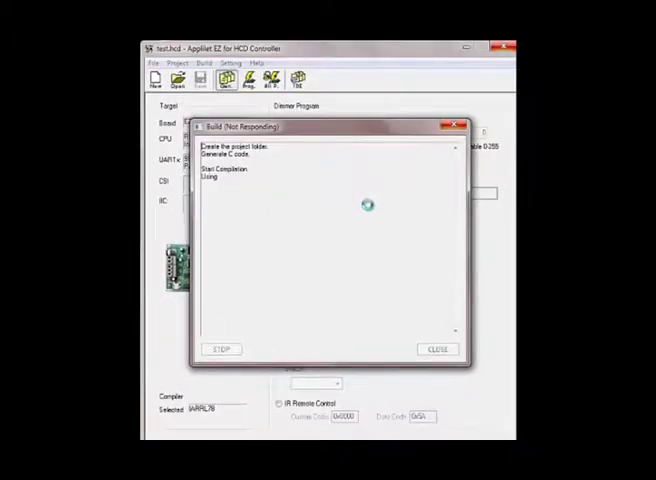
{"action": "left_click", "coordinate": [436, 348]}
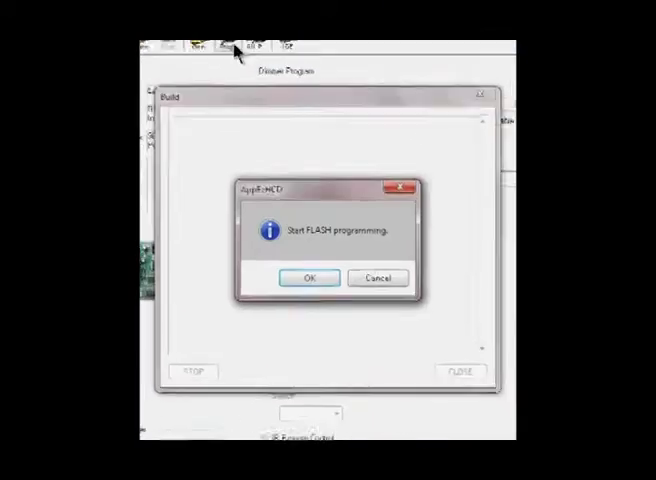
{"action": "left_click", "coordinate": [312, 276]}
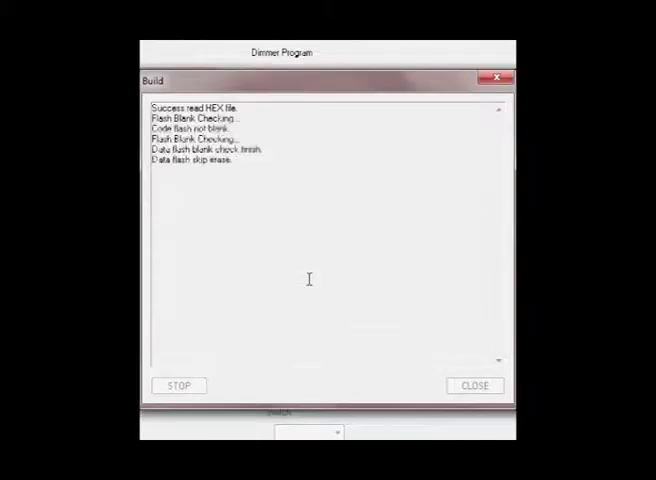